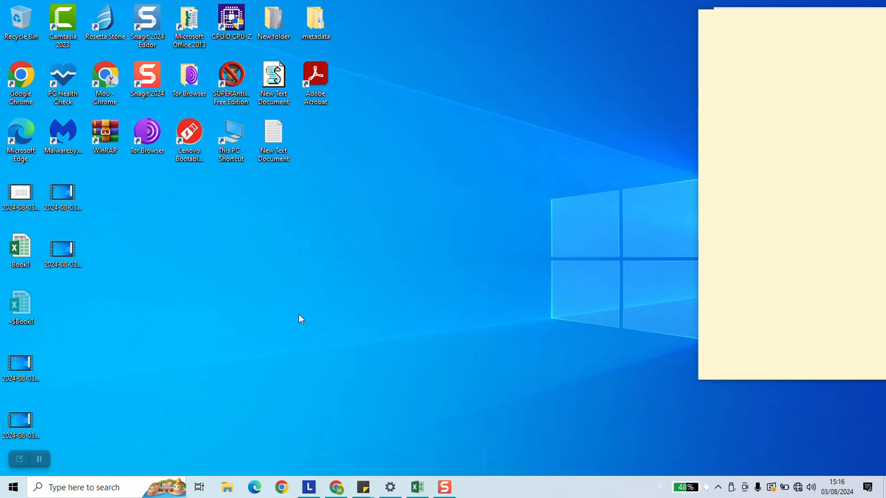
Bring up the Book1 month workbook and select the whole sheet.
{"action": "left_click", "coordinate": [416, 487]}
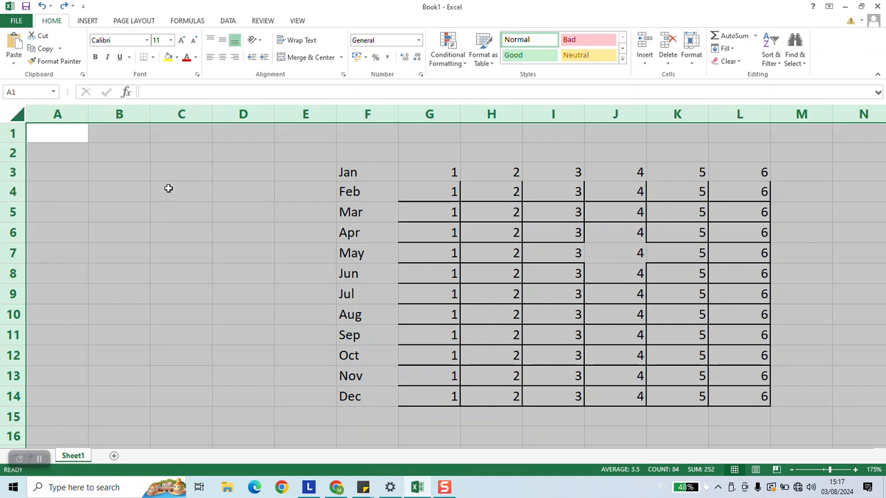
{"action": "mouse_move", "coordinate": [151, 133]}
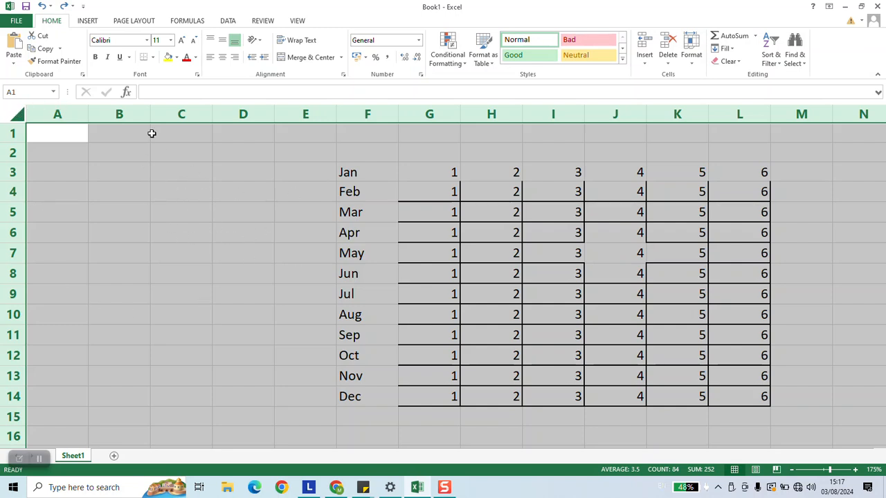
{"action": "mouse_move", "coordinate": [611, 68]}
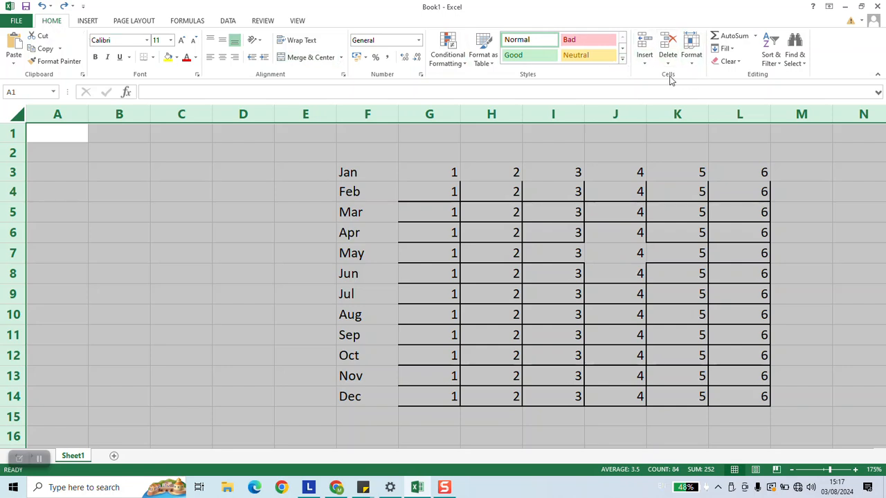
{"action": "left_click", "coordinate": [690, 50]}
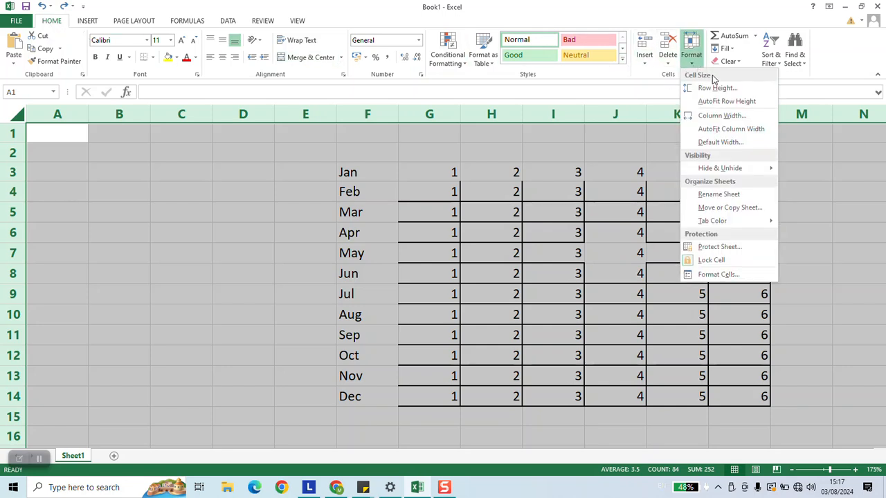
{"action": "mouse_move", "coordinate": [727, 101]}
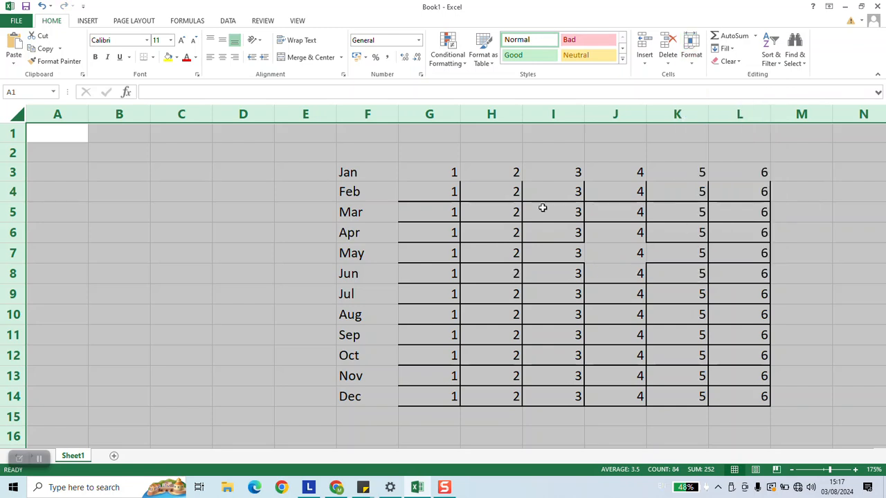
{"action": "left_click", "coordinate": [306, 212]}
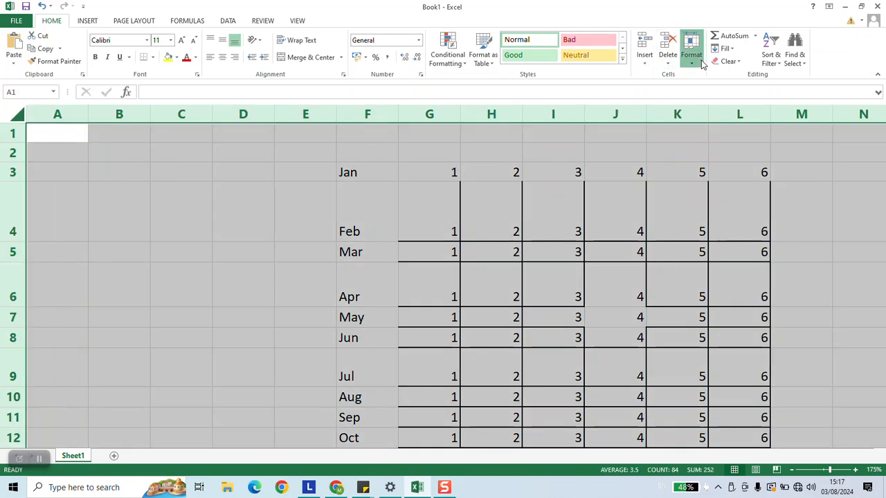
Apply AutoFit Row Height so Feb, Apr and Jul match the other month rows.
{"action": "left_click", "coordinate": [691, 54]}
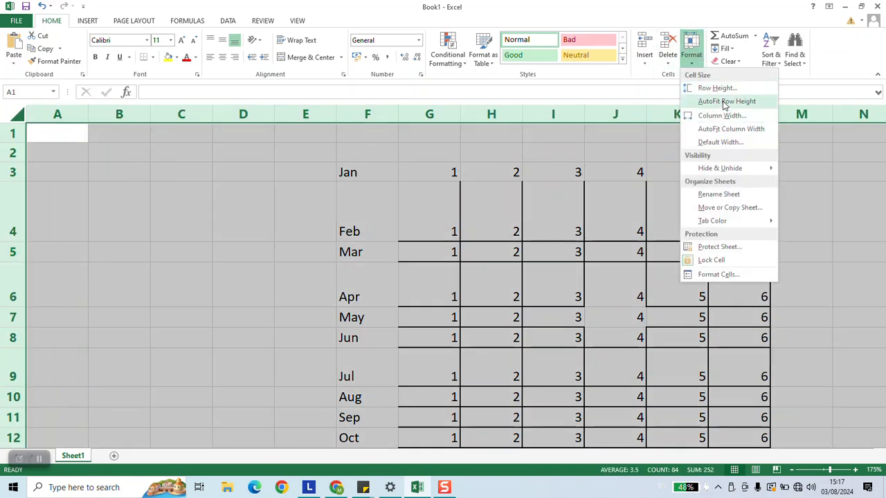
{"action": "left_click", "coordinate": [726, 101]}
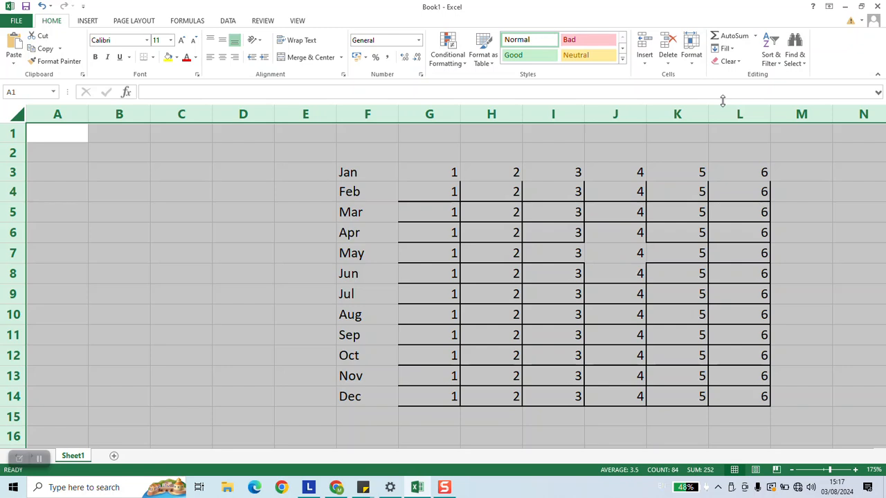
{"action": "mouse_move", "coordinate": [416, 290]}
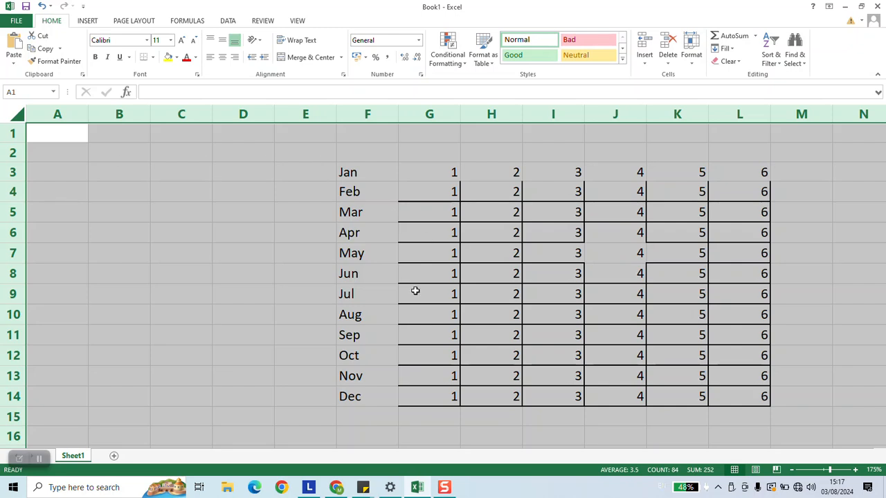
{"action": "mouse_move", "coordinate": [226, 219]}
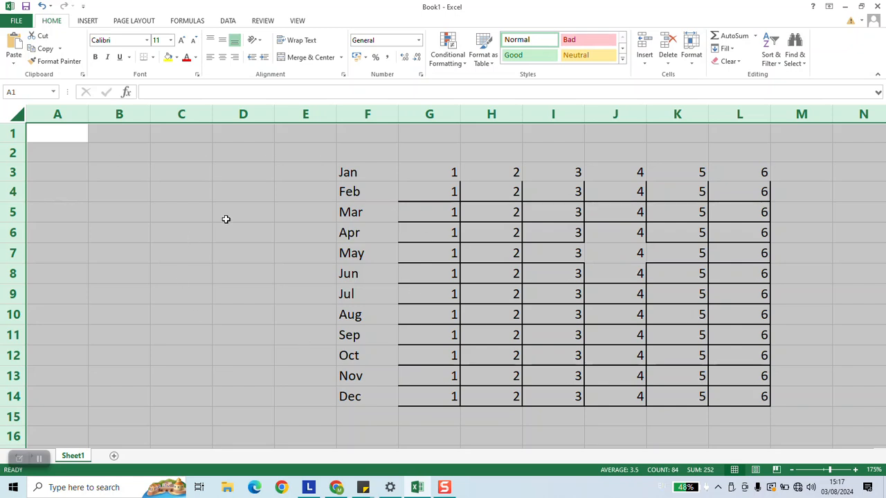
{"action": "mouse_move", "coordinate": [89, 390]}
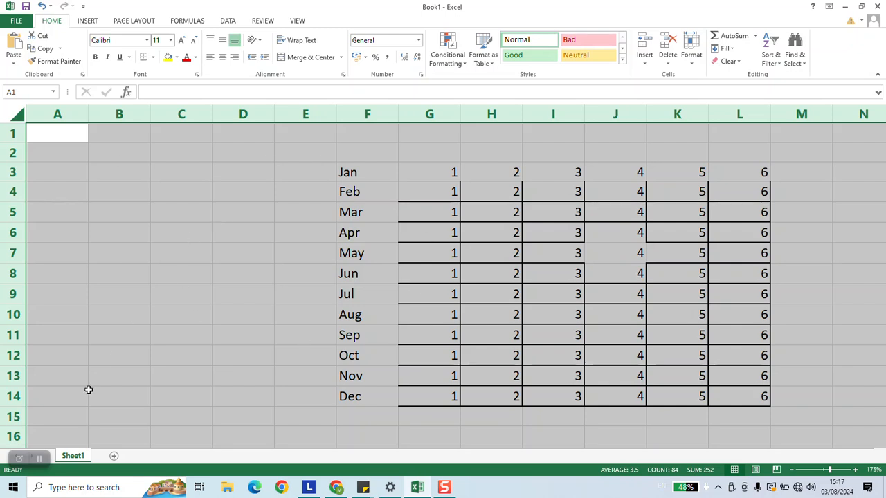